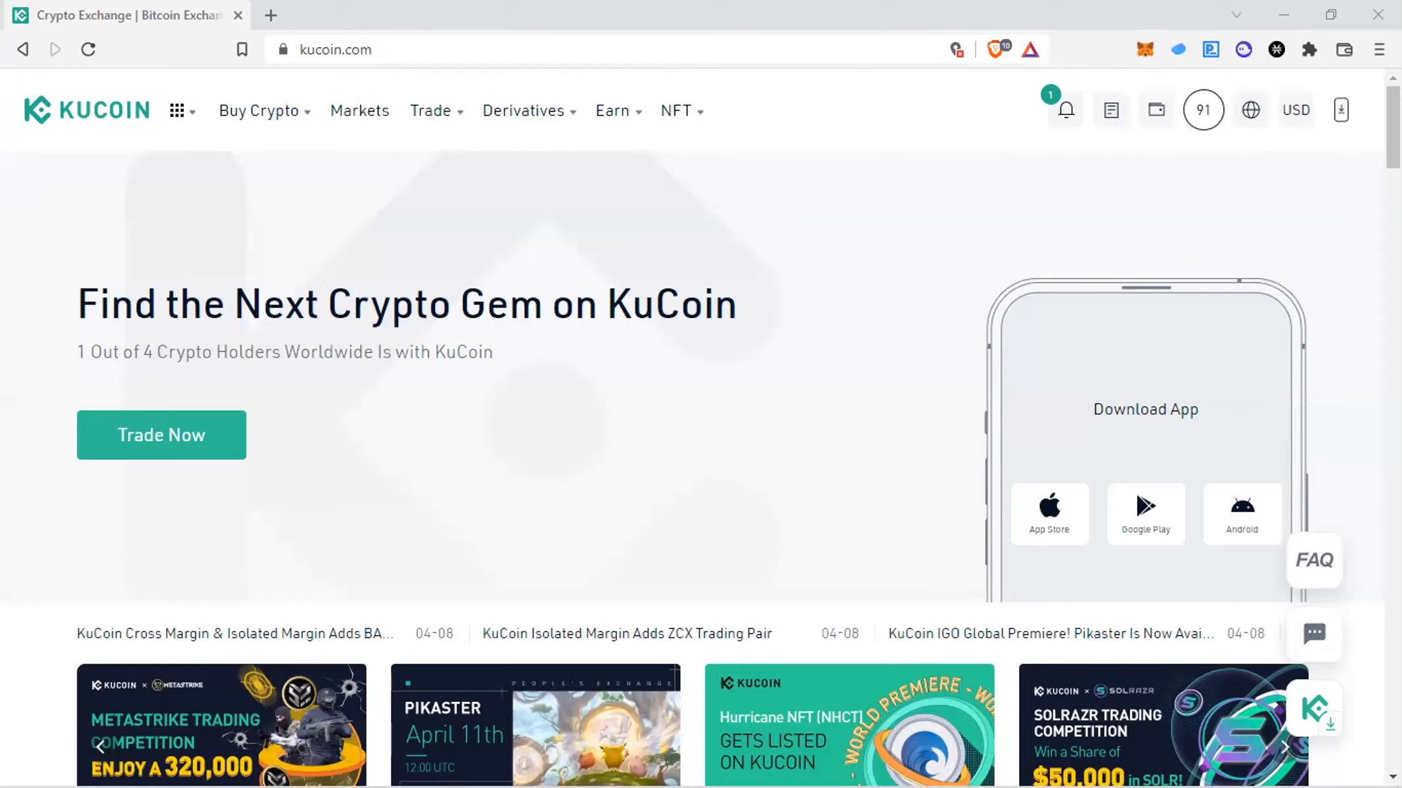
pyautogui.moveTo(558, 392)
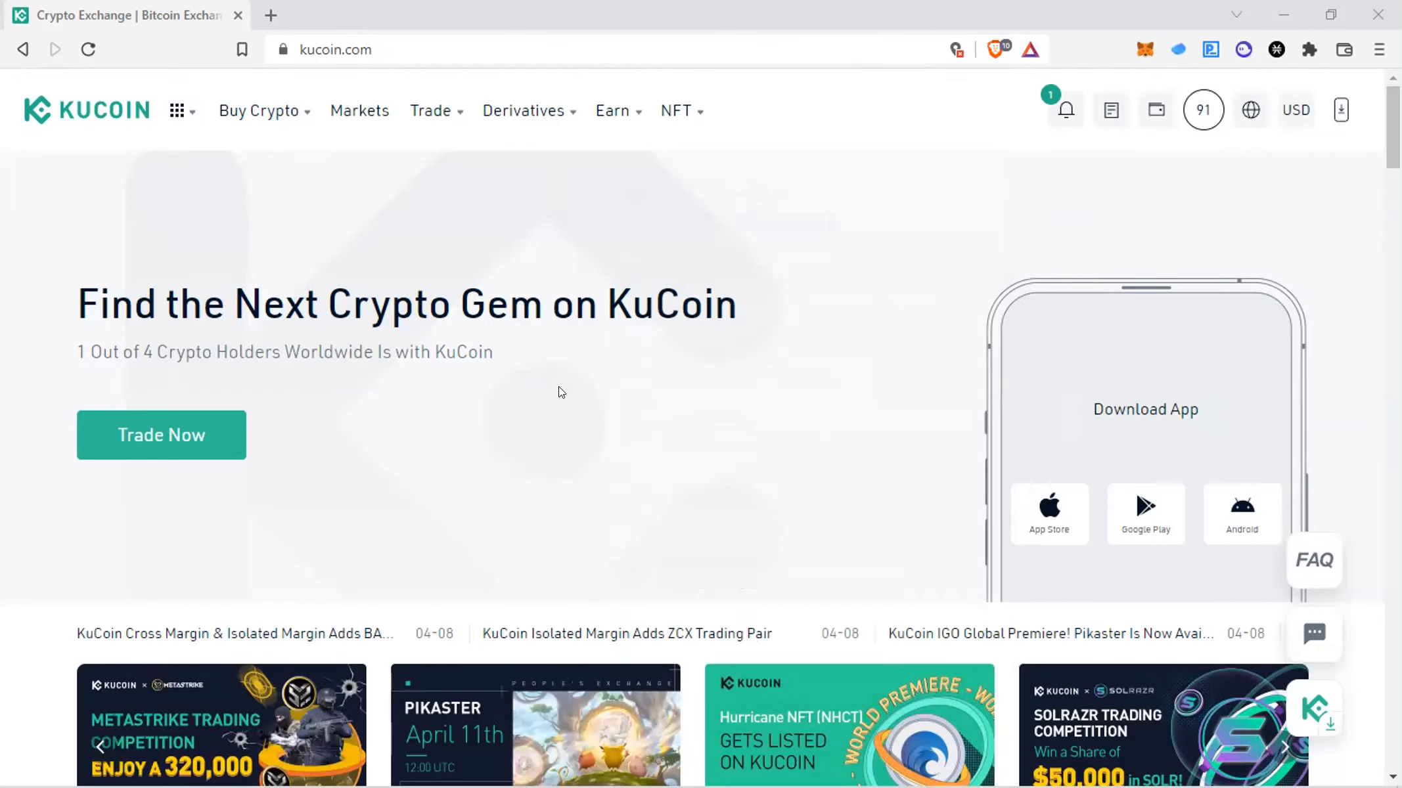
pyautogui.moveTo(1156, 110)
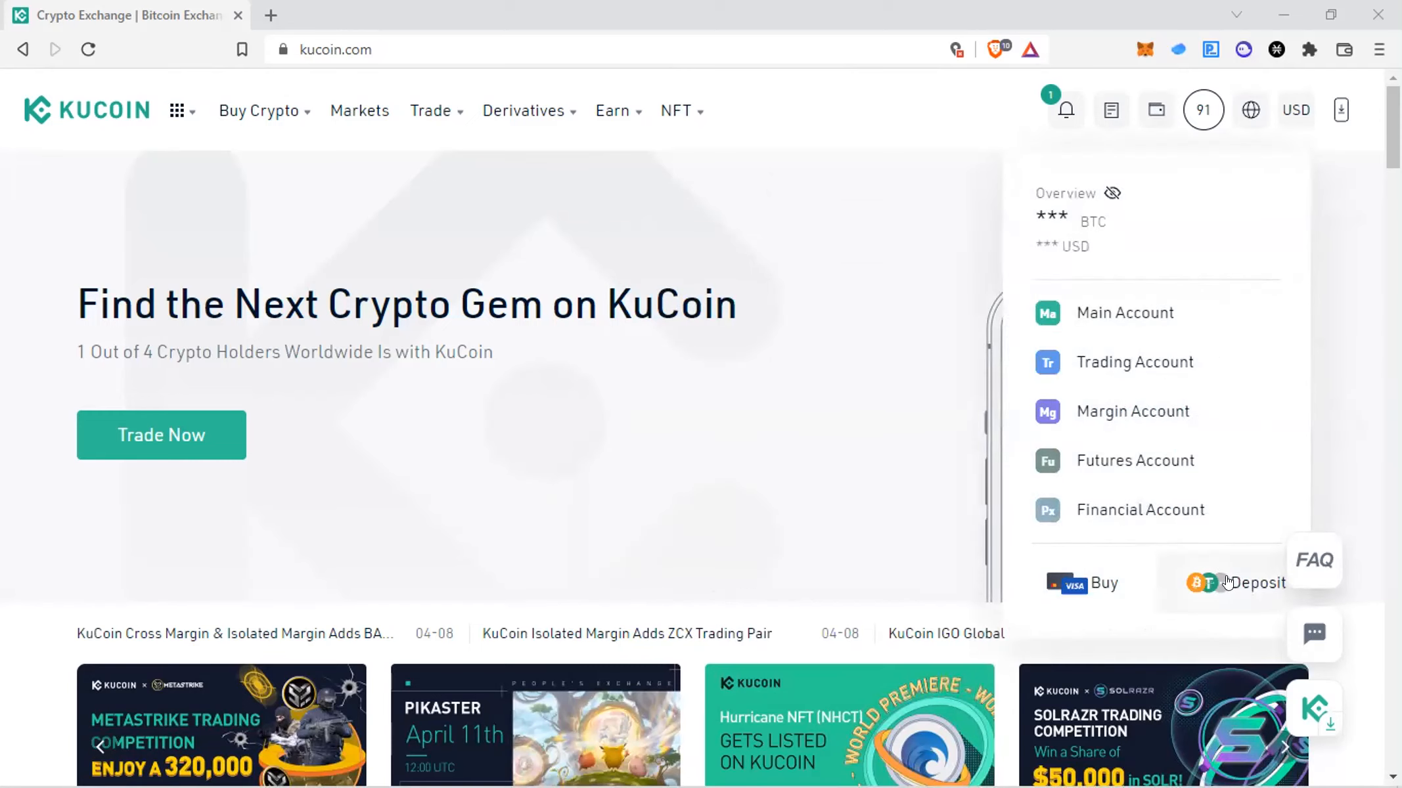
pyautogui.moveTo(1227, 586)
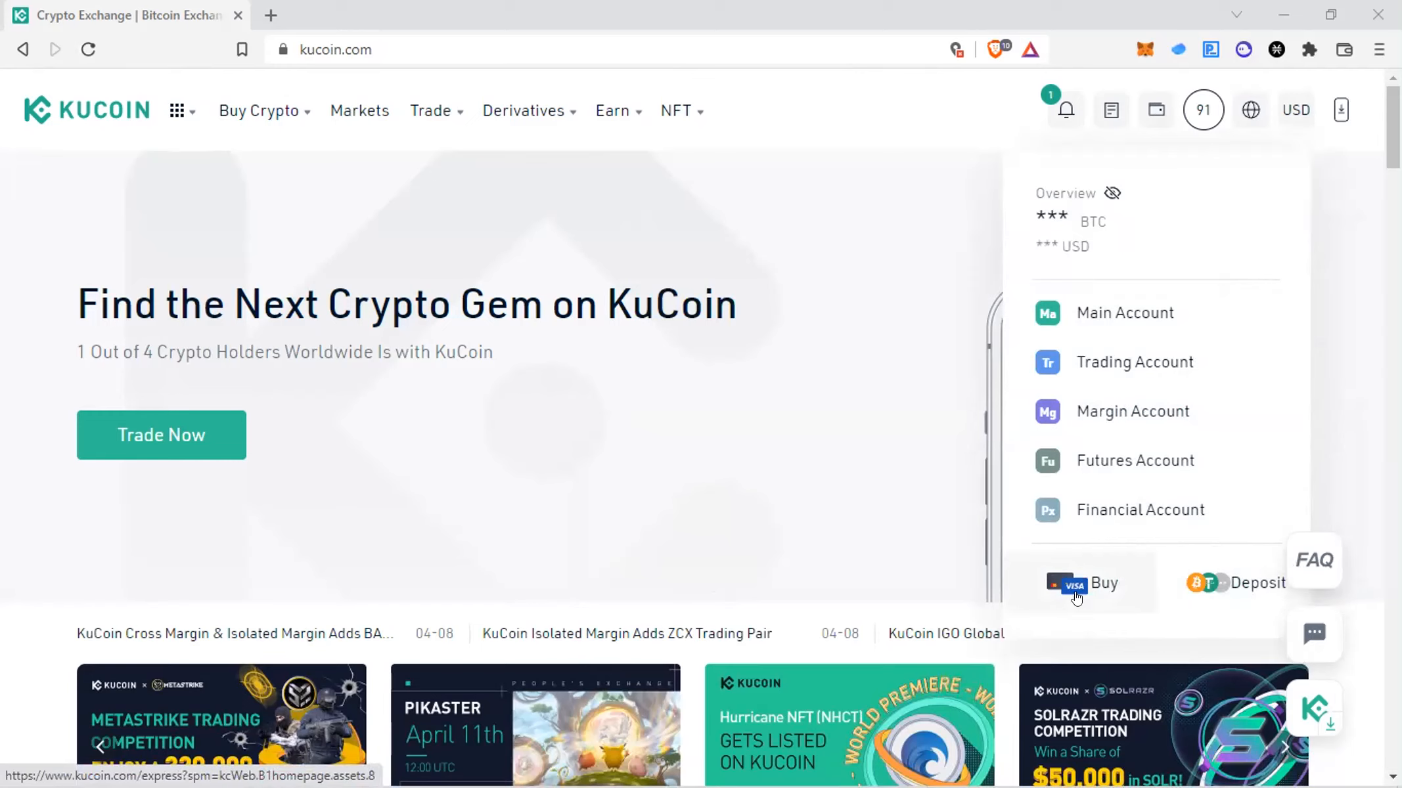
pyautogui.moveTo(1081, 584)
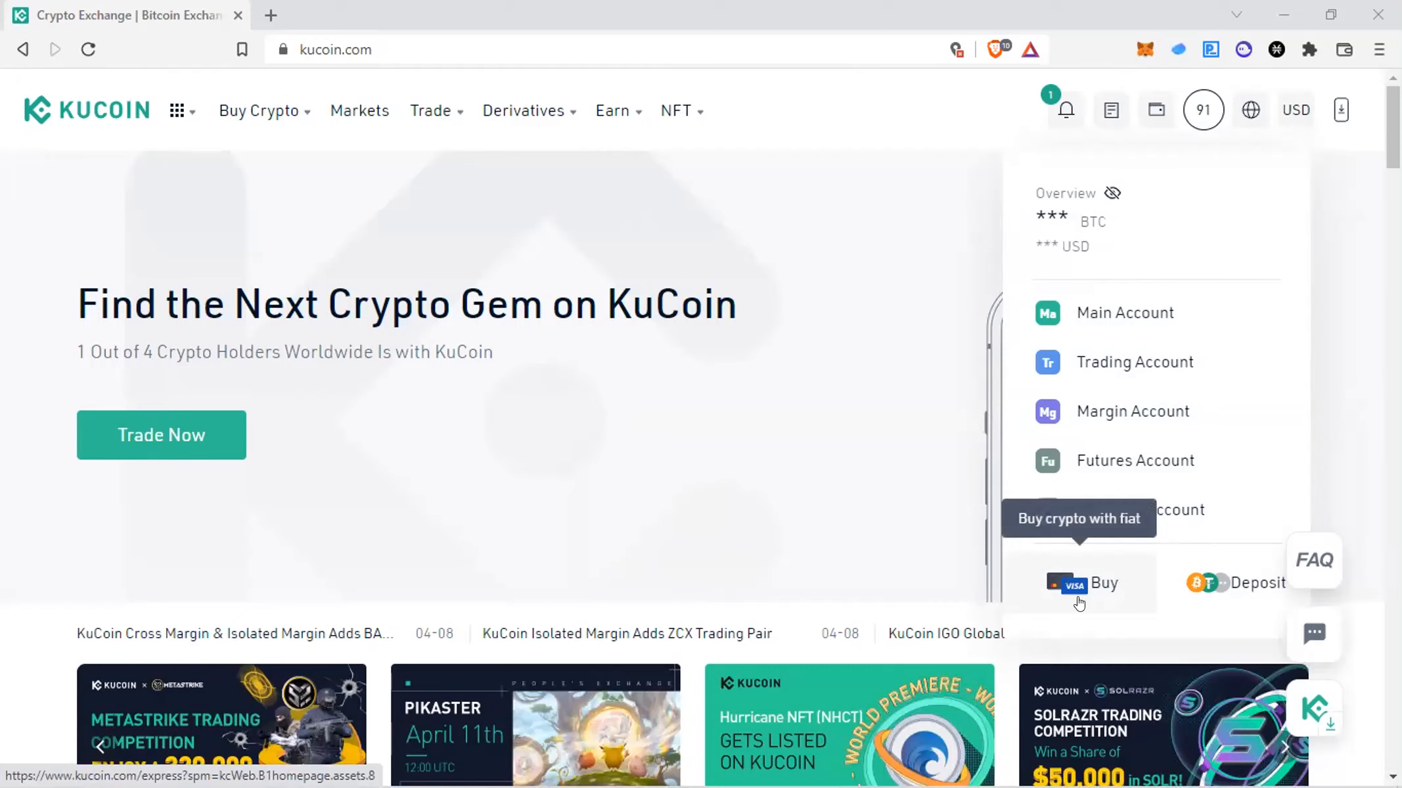
pyautogui.moveTo(1090, 600)
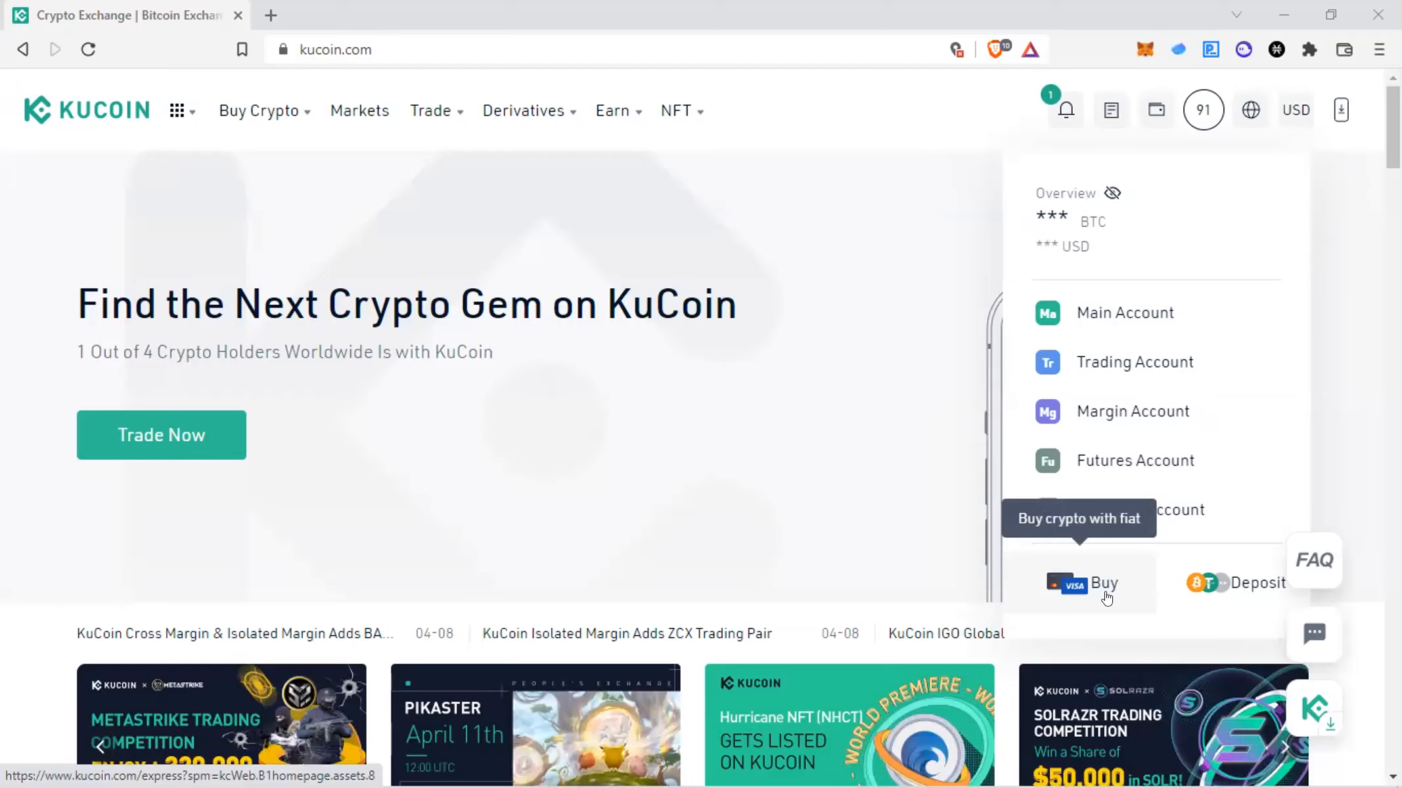
pyautogui.moveTo(1223, 583)
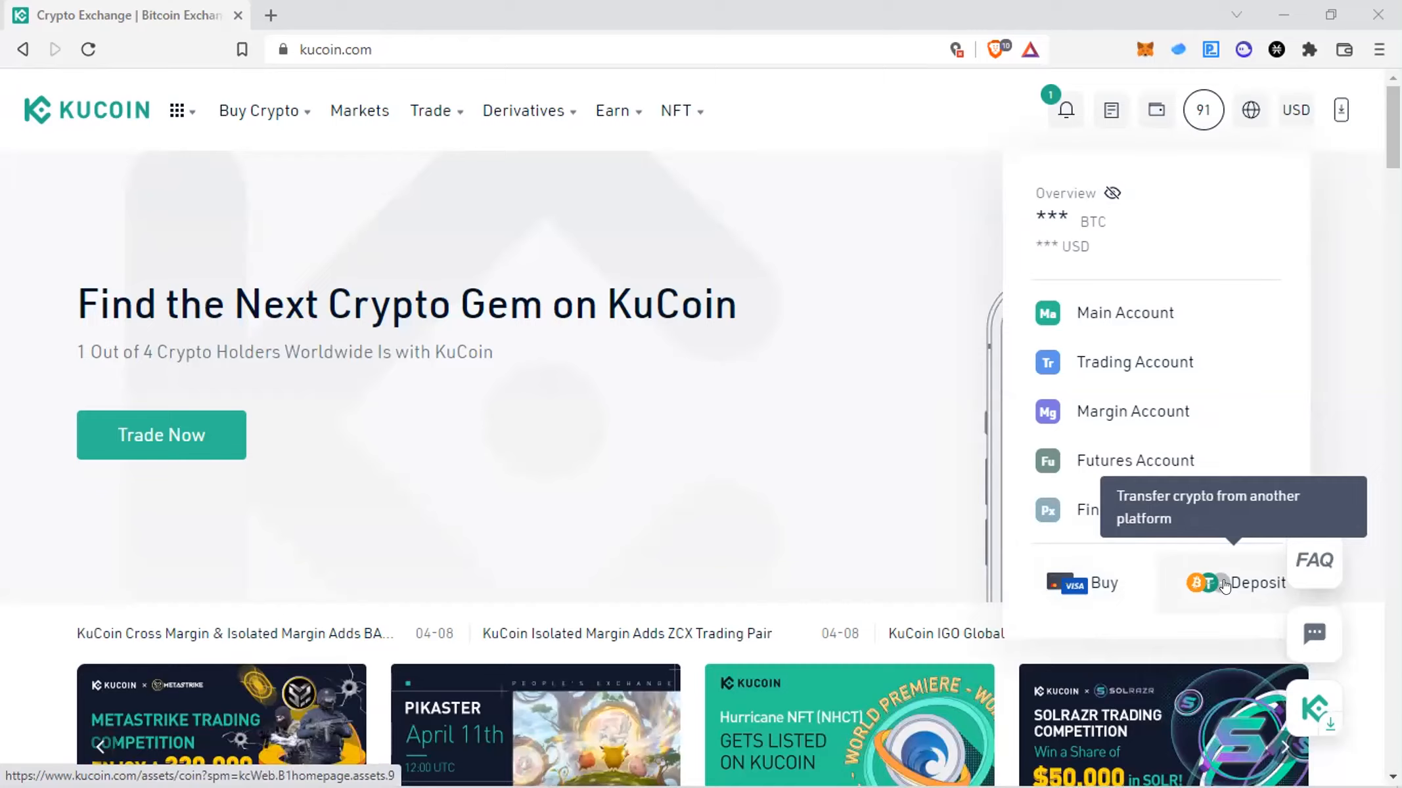
# Choose BTC as the deposit coin on the BTC network to generate its deposit address.
pyautogui.click(1256, 583)
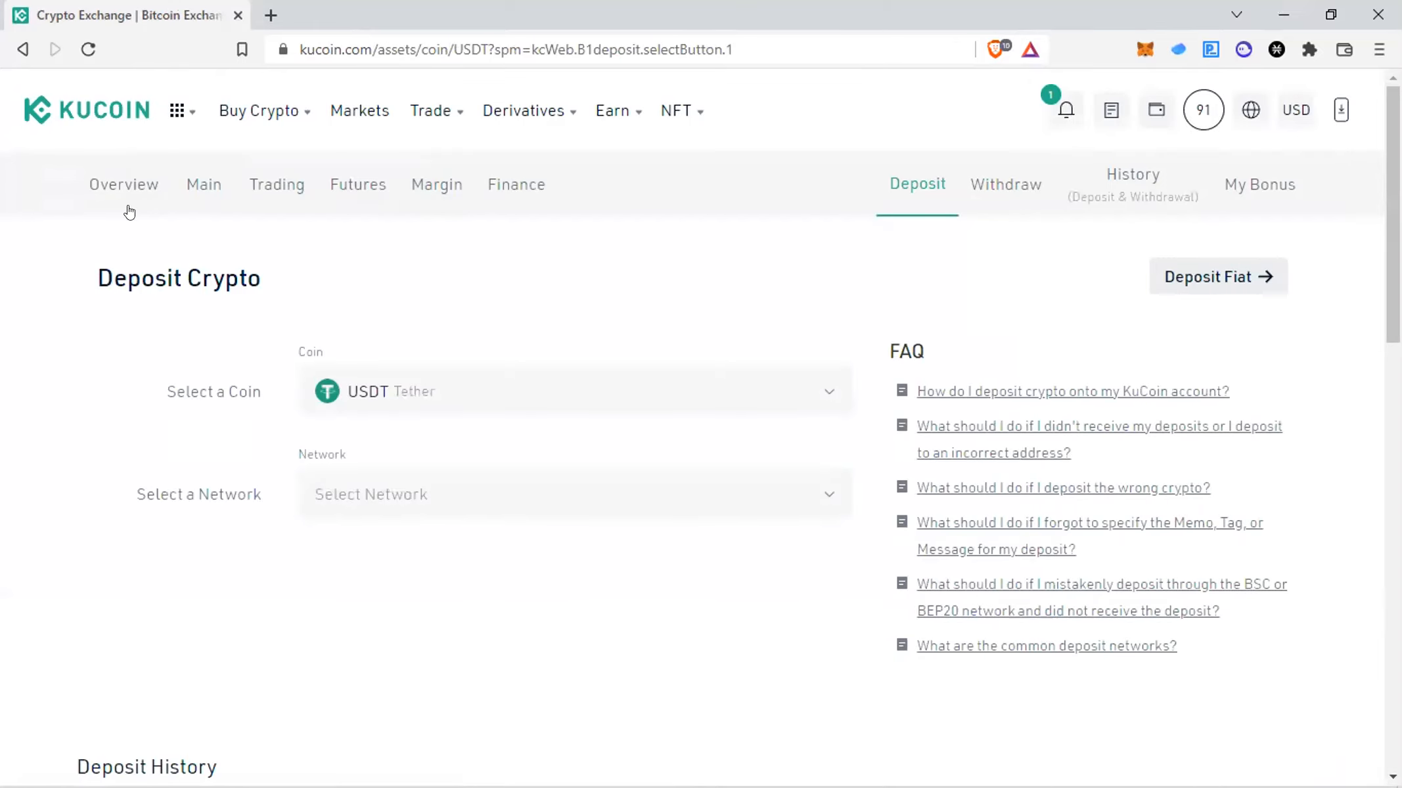
pyautogui.moveTo(834, 387)
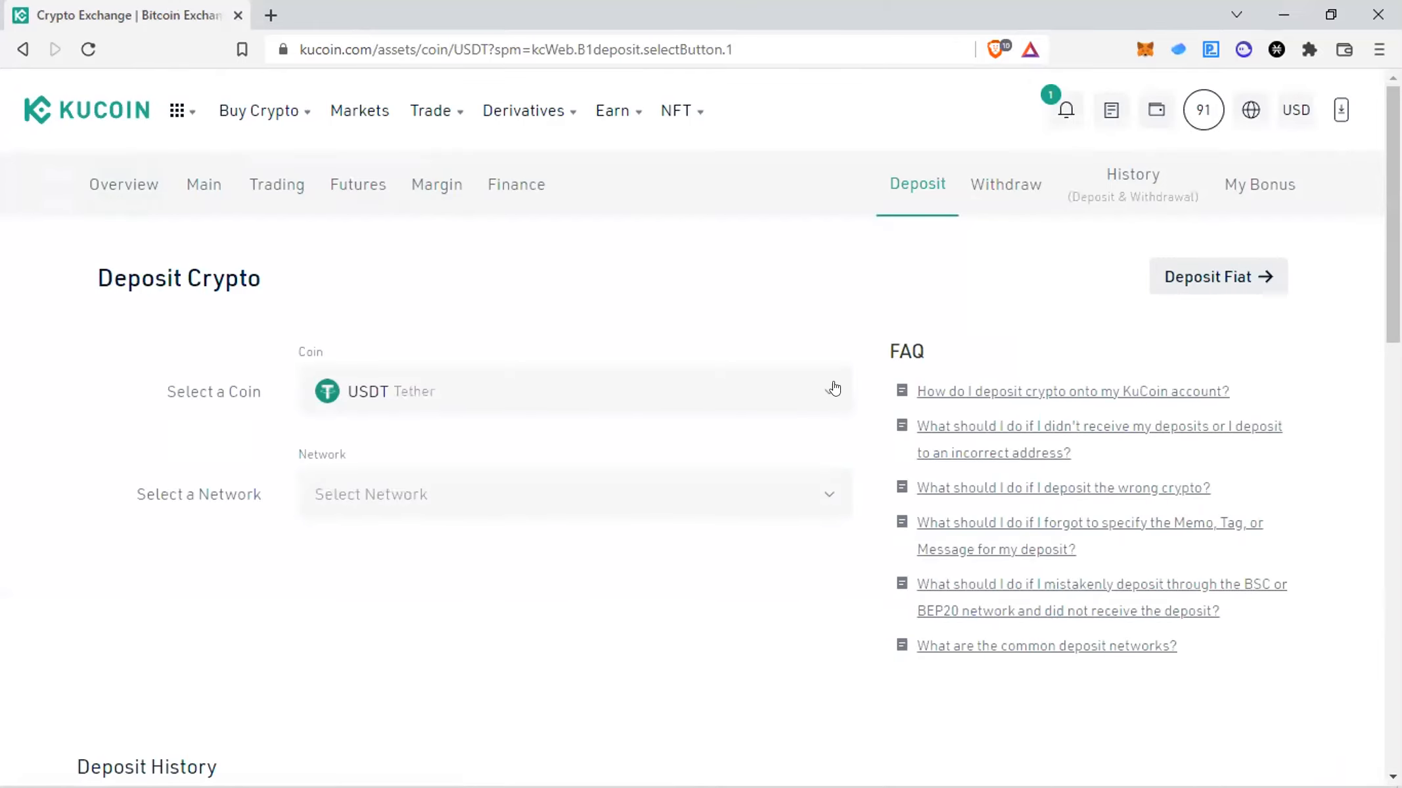
pyautogui.click(575, 391)
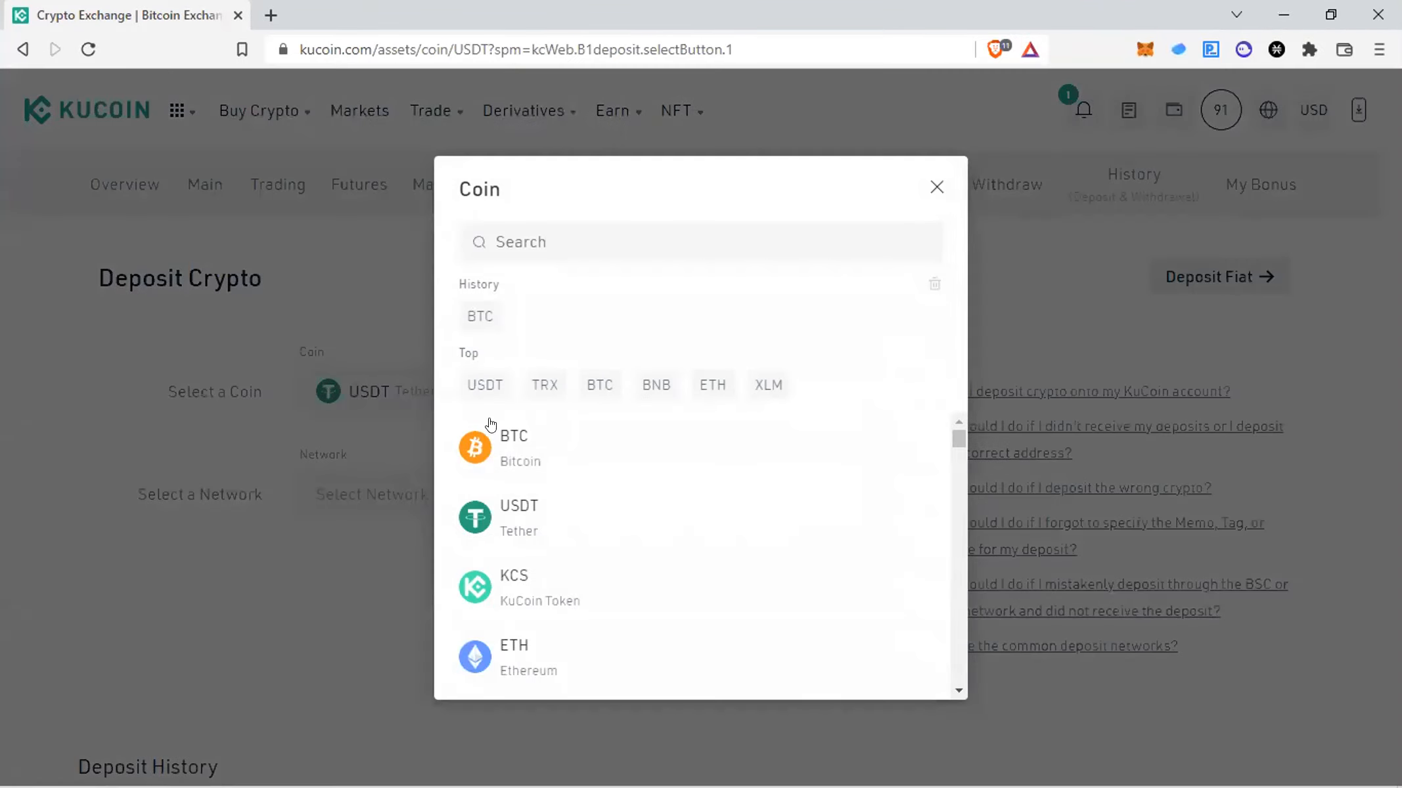
pyautogui.click(512, 447)
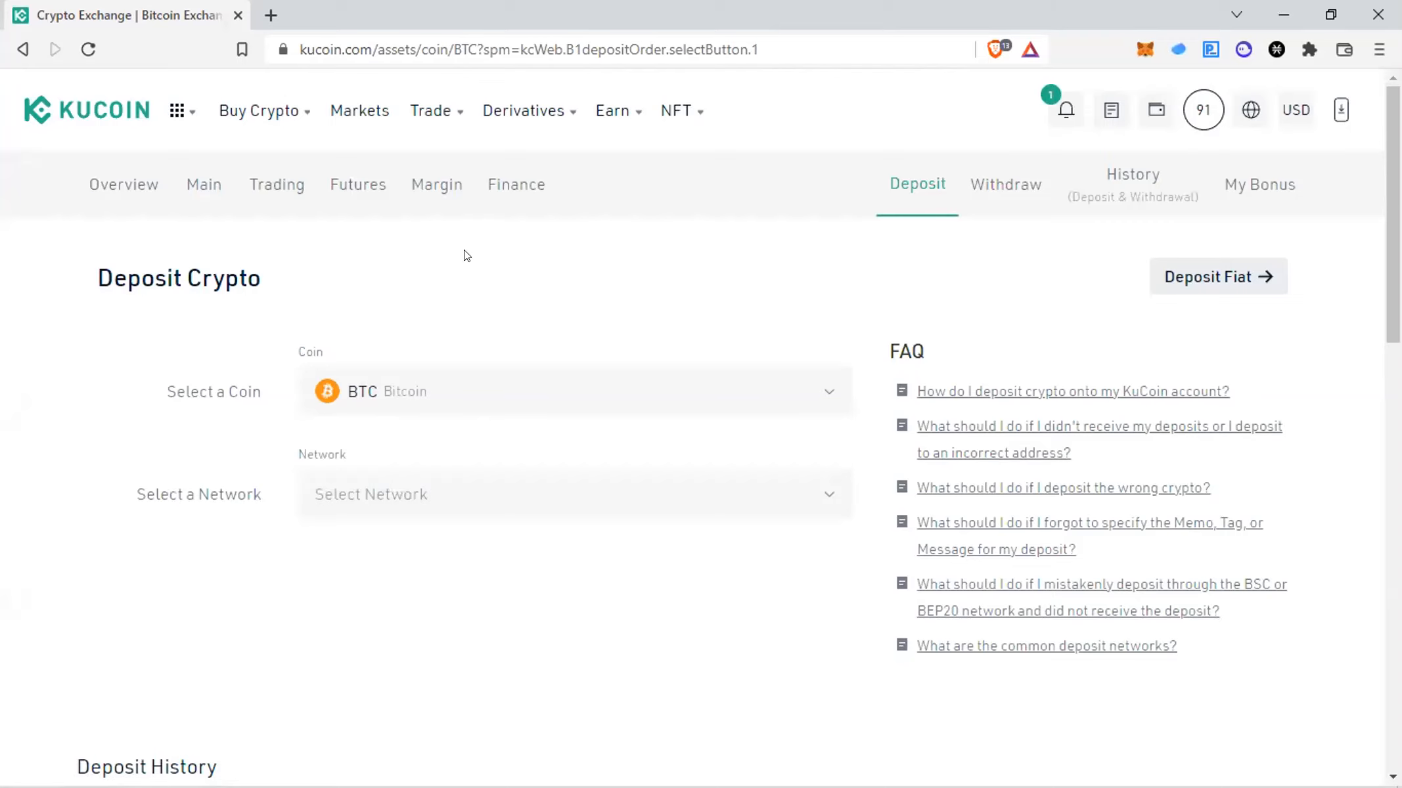
pyautogui.moveTo(749, 501)
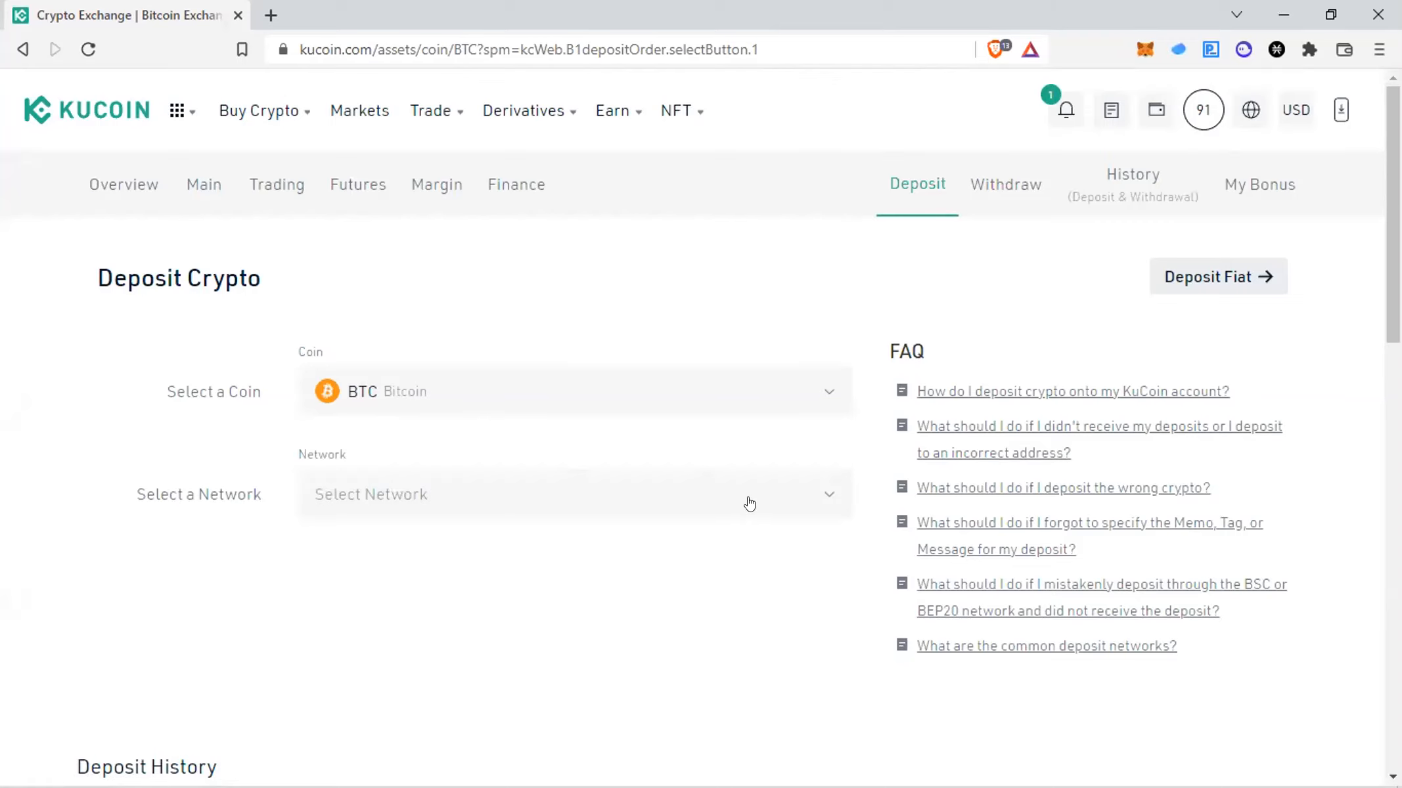
pyautogui.click(573, 494)
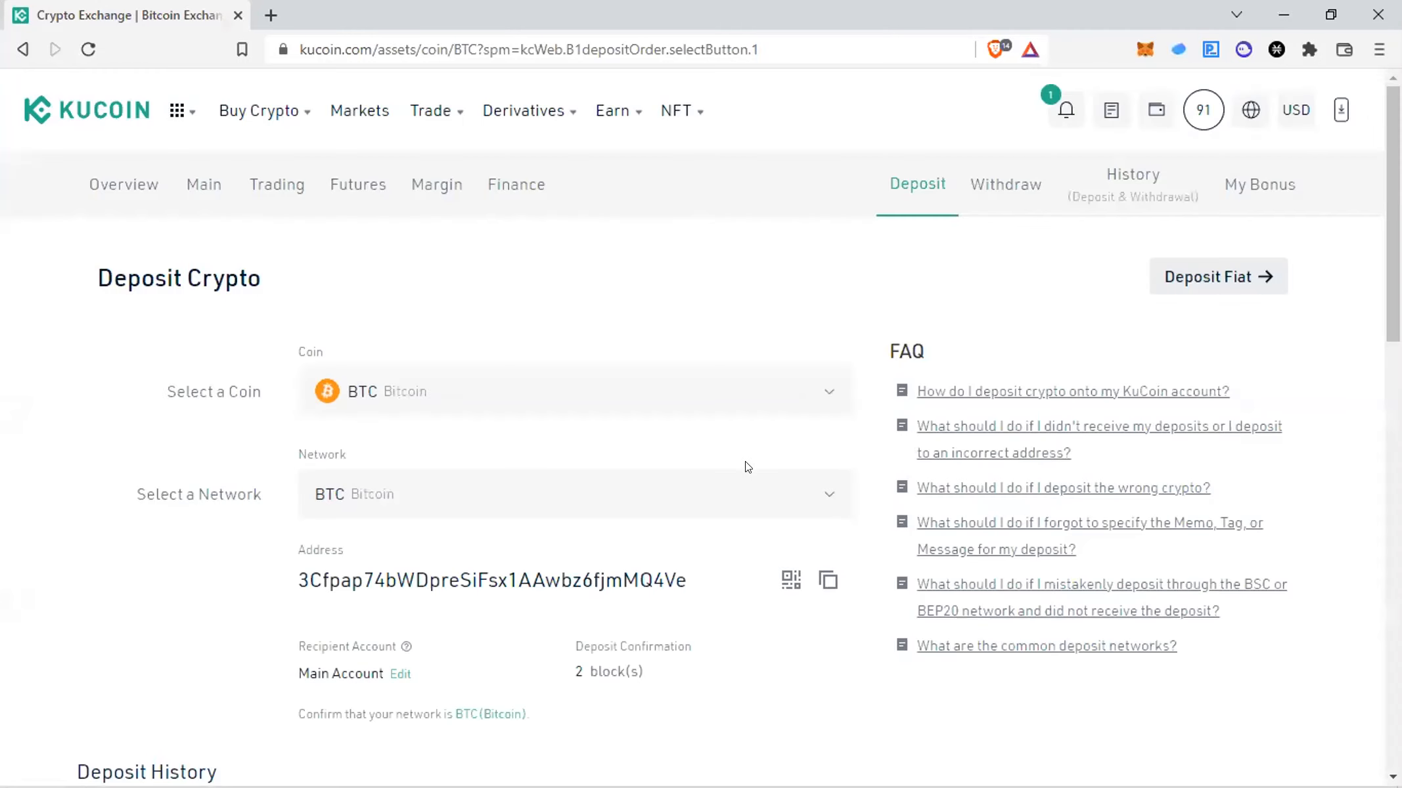
pyautogui.scroll(-3)
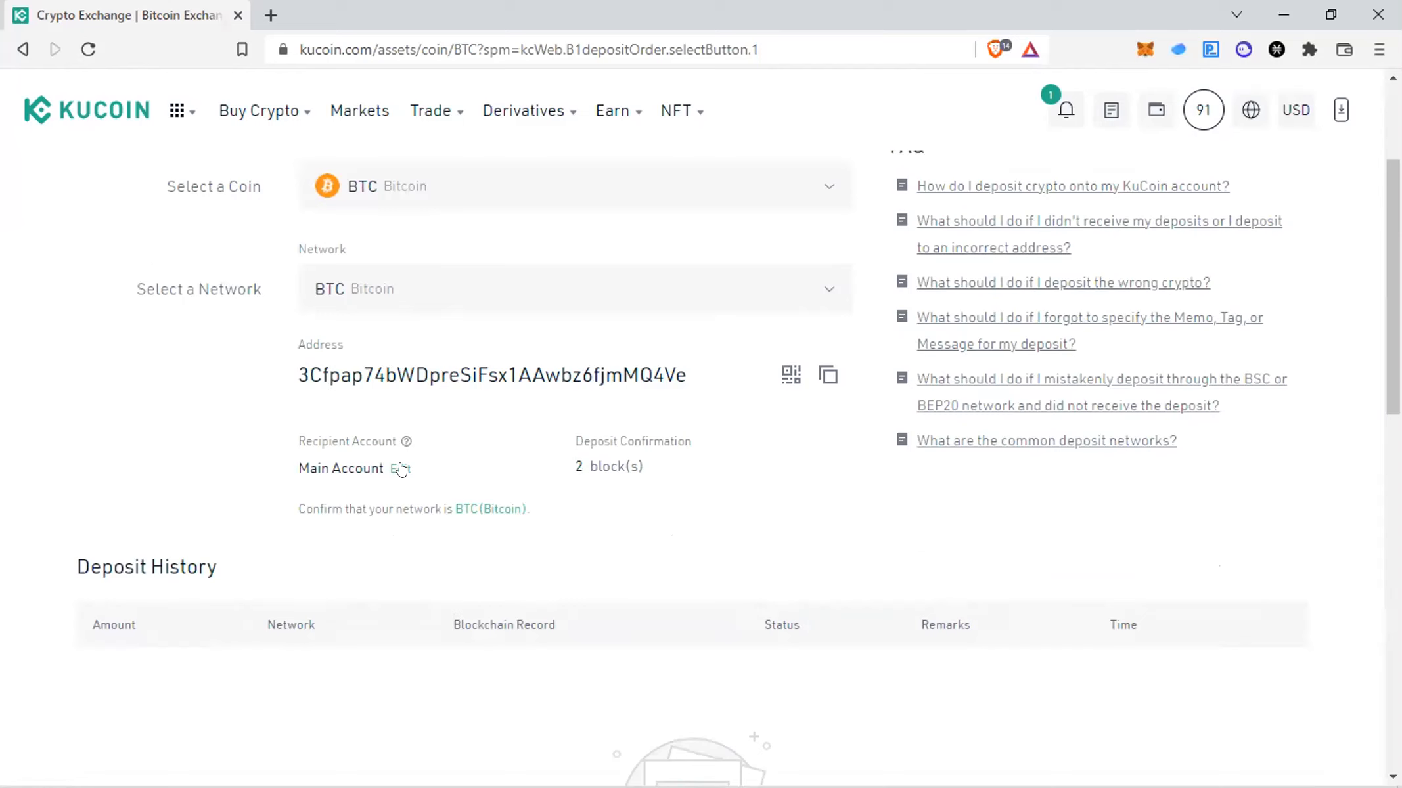
# Change the recipient account for BTC deposits from Main Account to Trading Account.
pyautogui.click(403, 467)
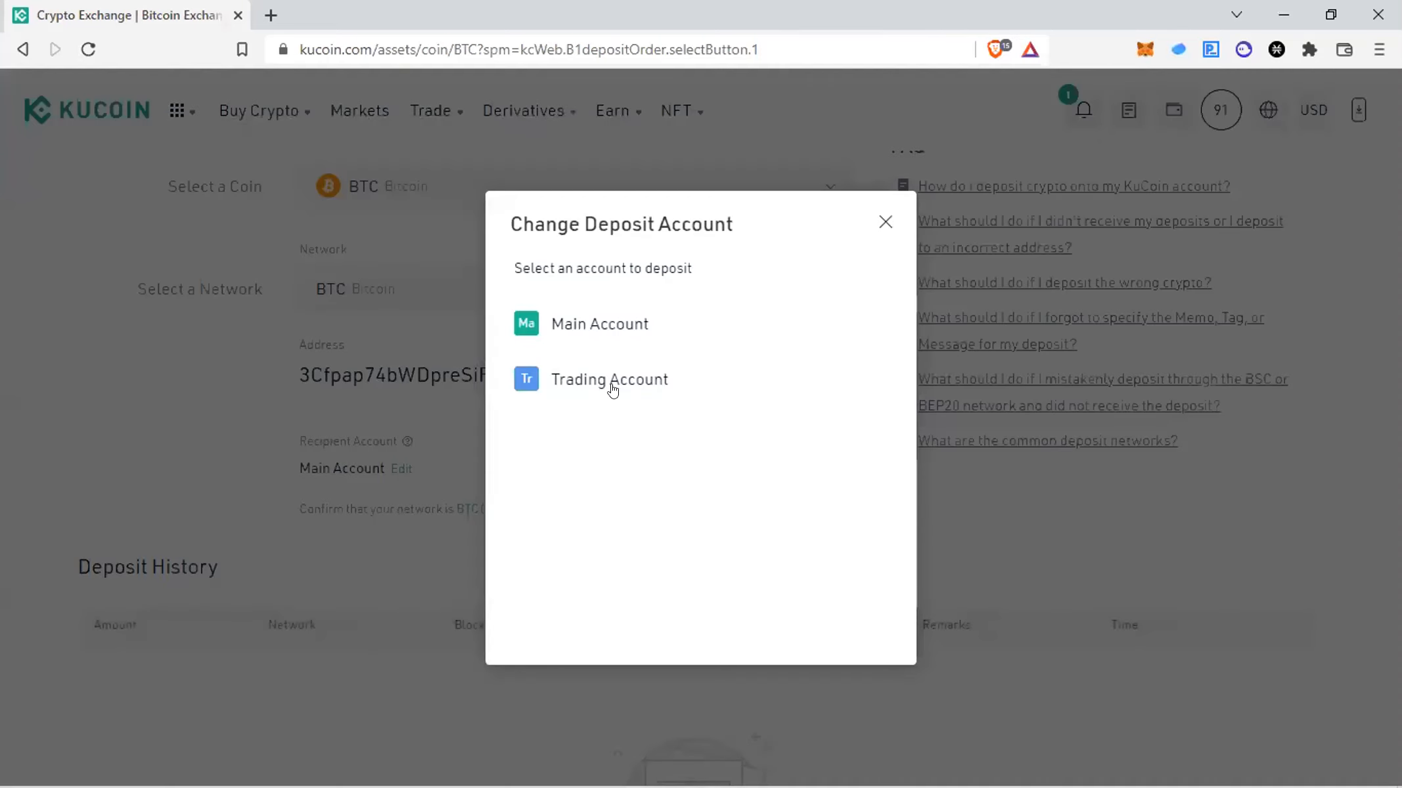
pyautogui.click(609, 379)
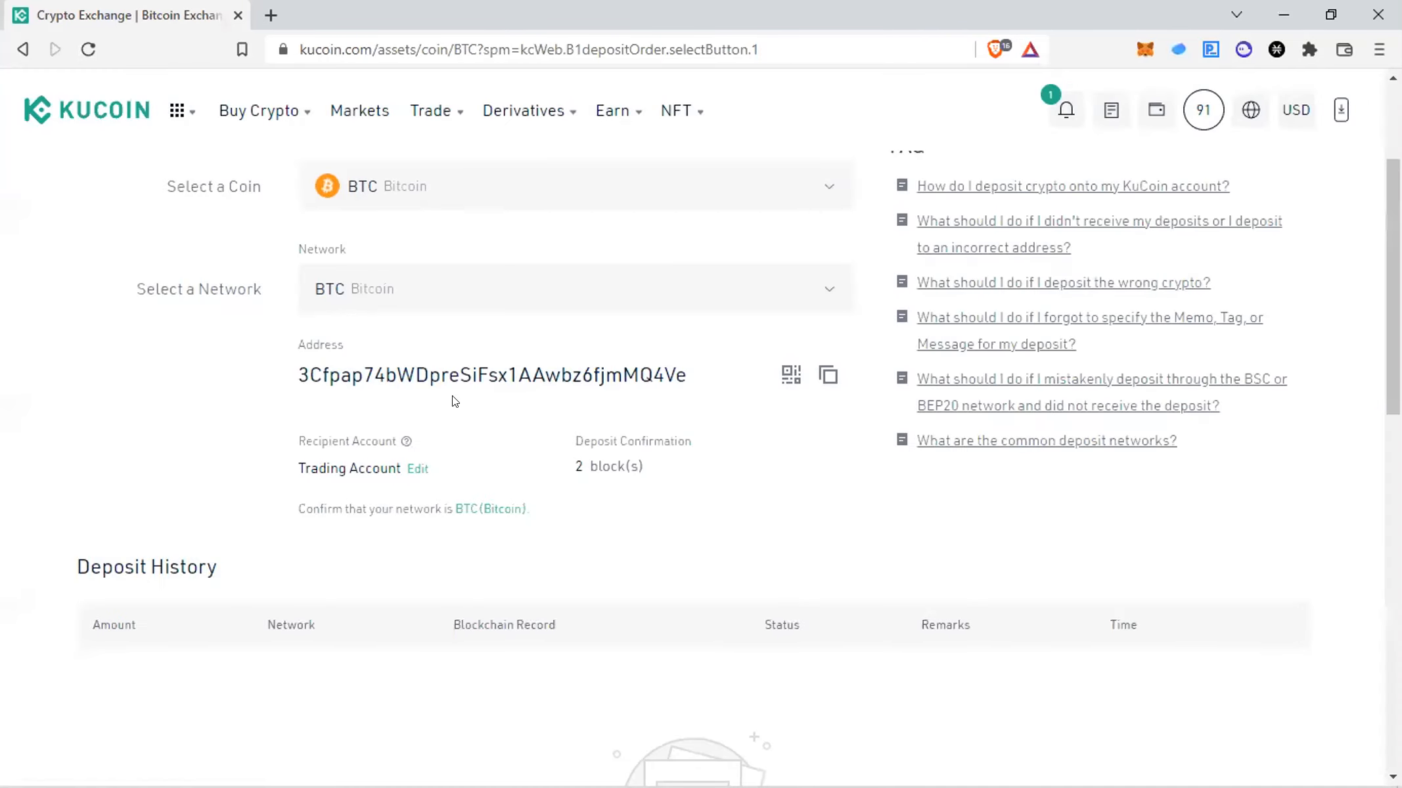
pyautogui.moveTo(631, 373)
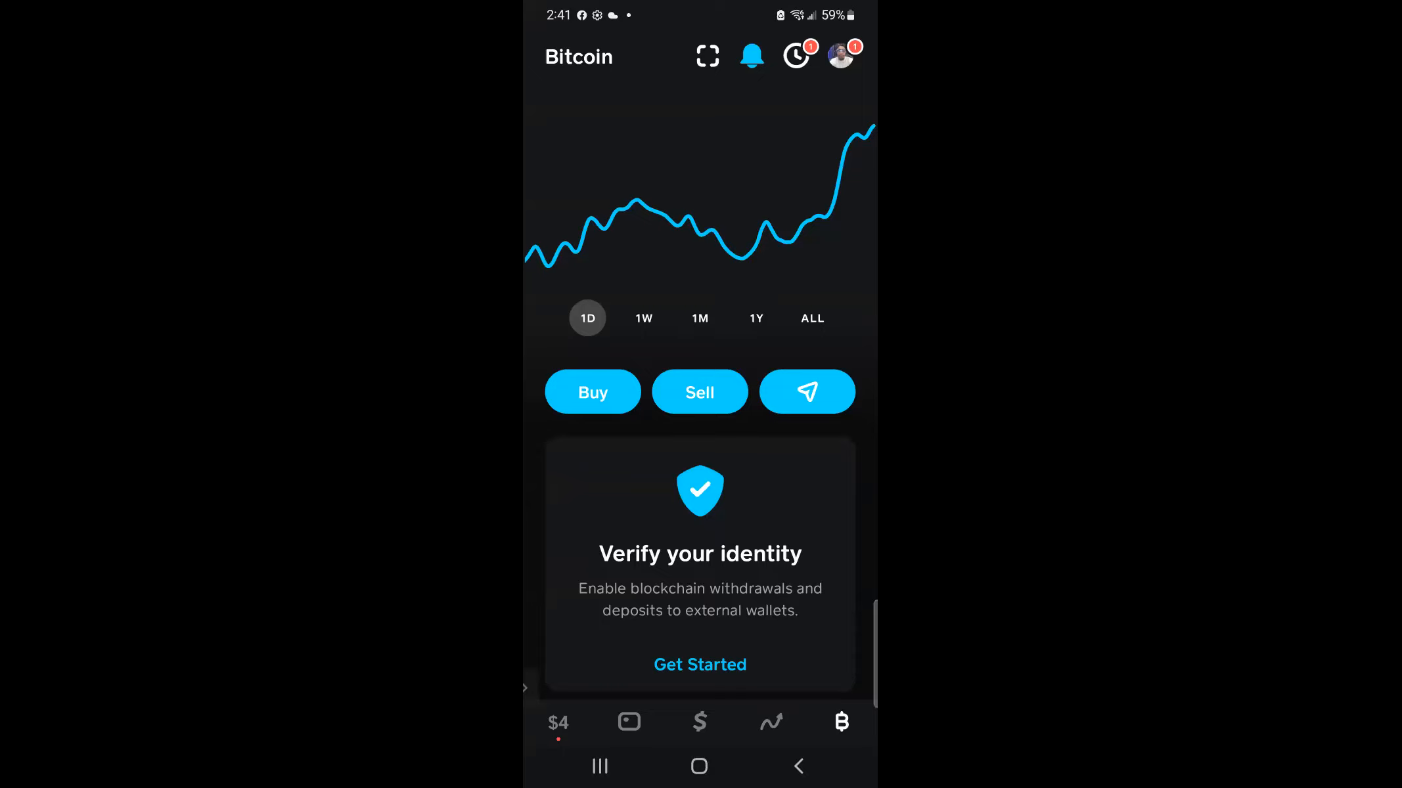
# Start a one-time Buy Bitcoin order showing preset dollar amounts.
pyautogui.click(591, 392)
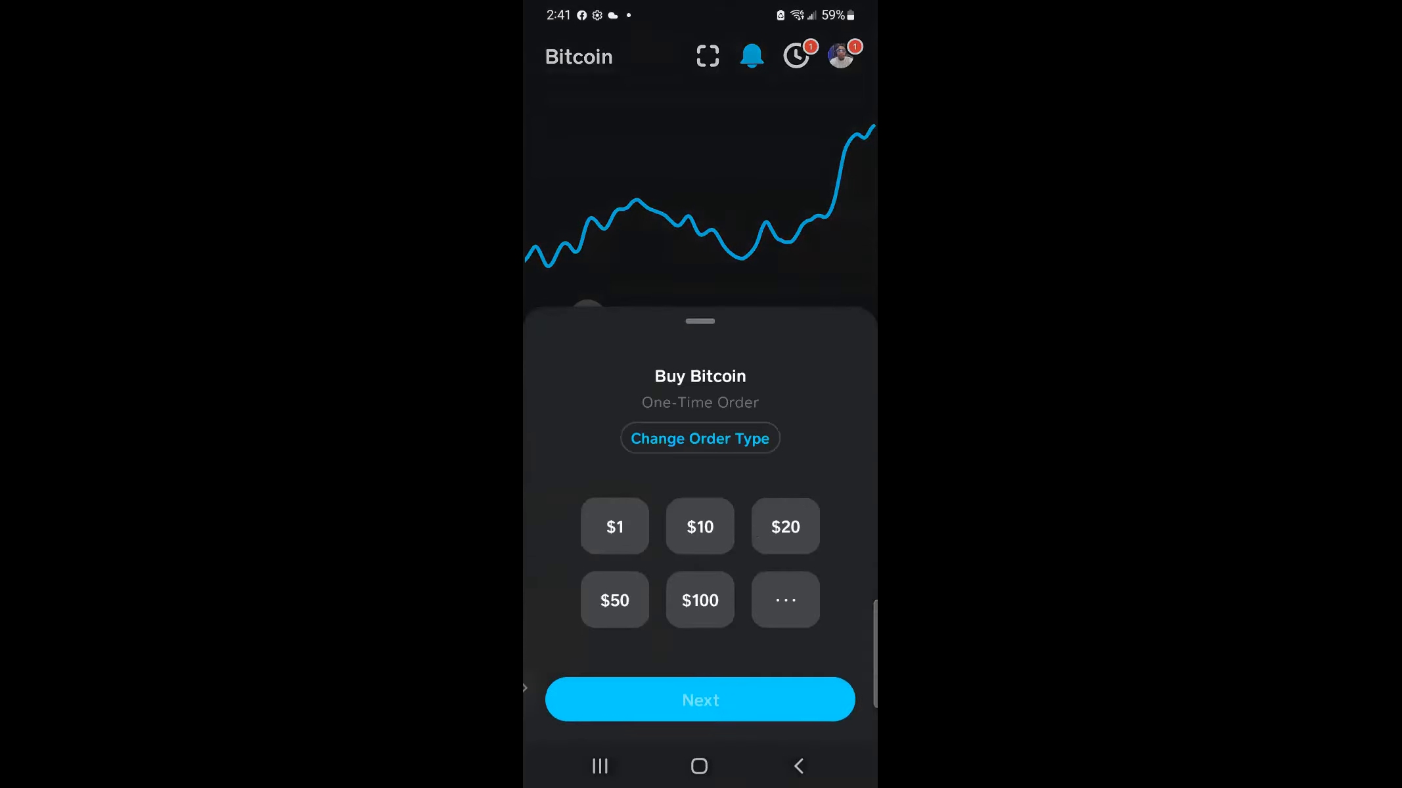
pyautogui.click(784, 599)
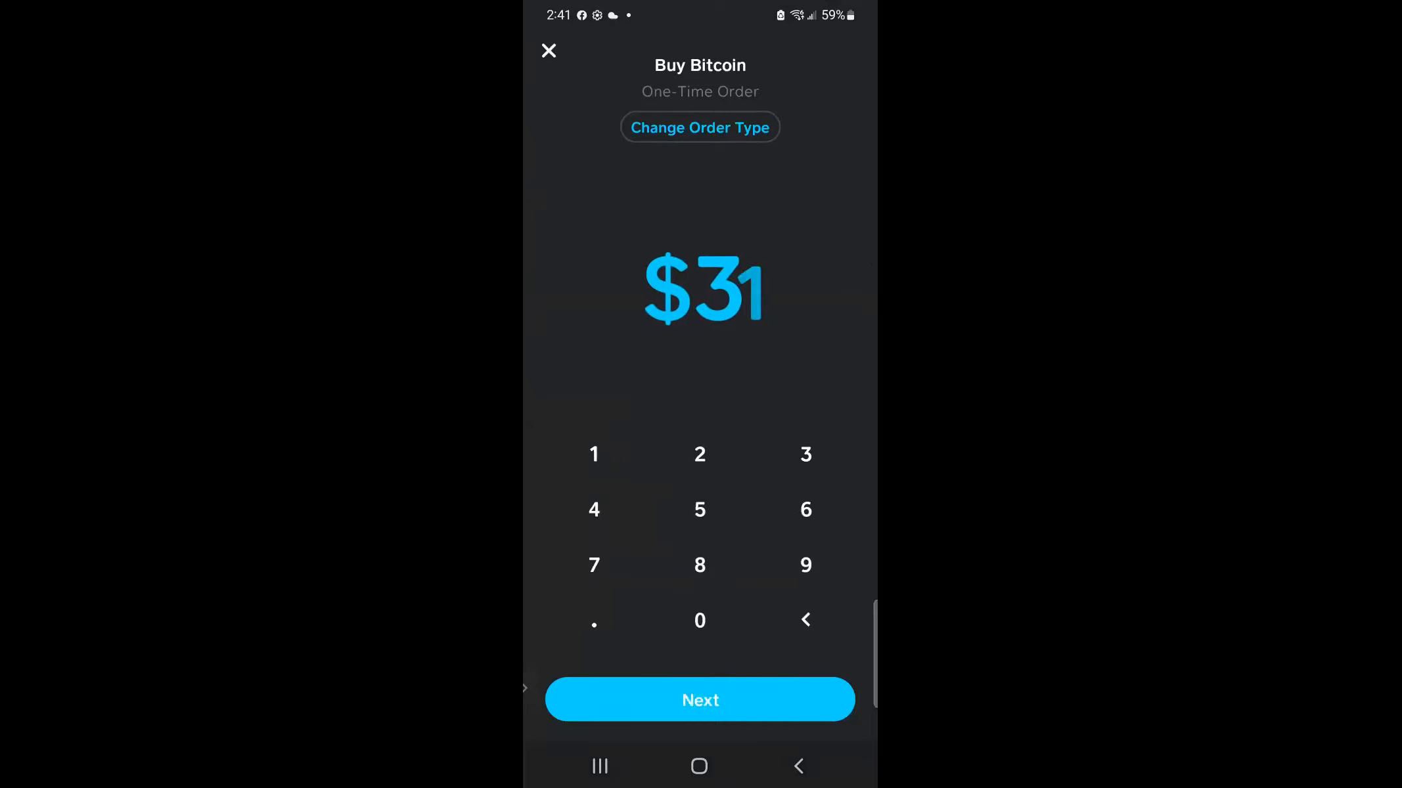
pyautogui.click(699, 620)
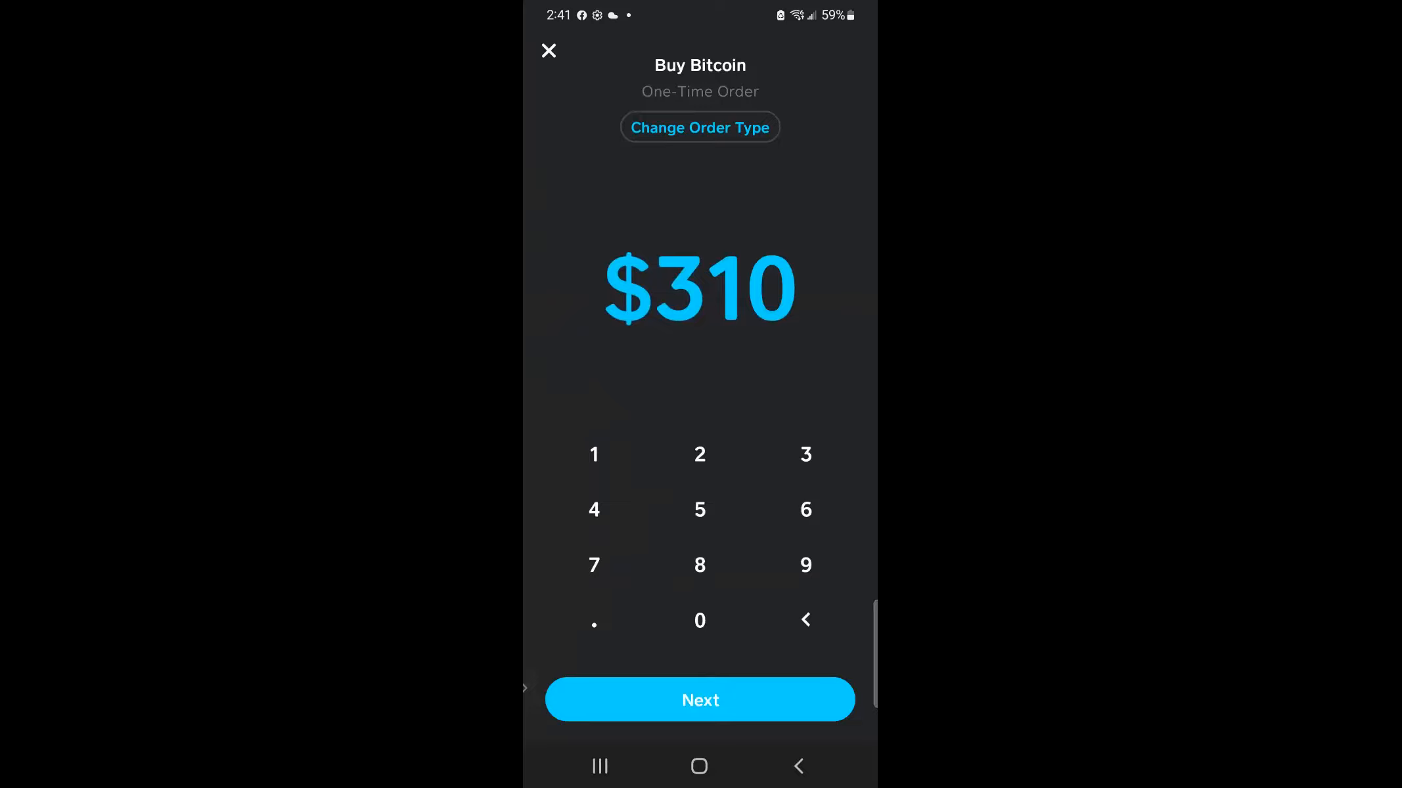
pyautogui.click(700, 700)
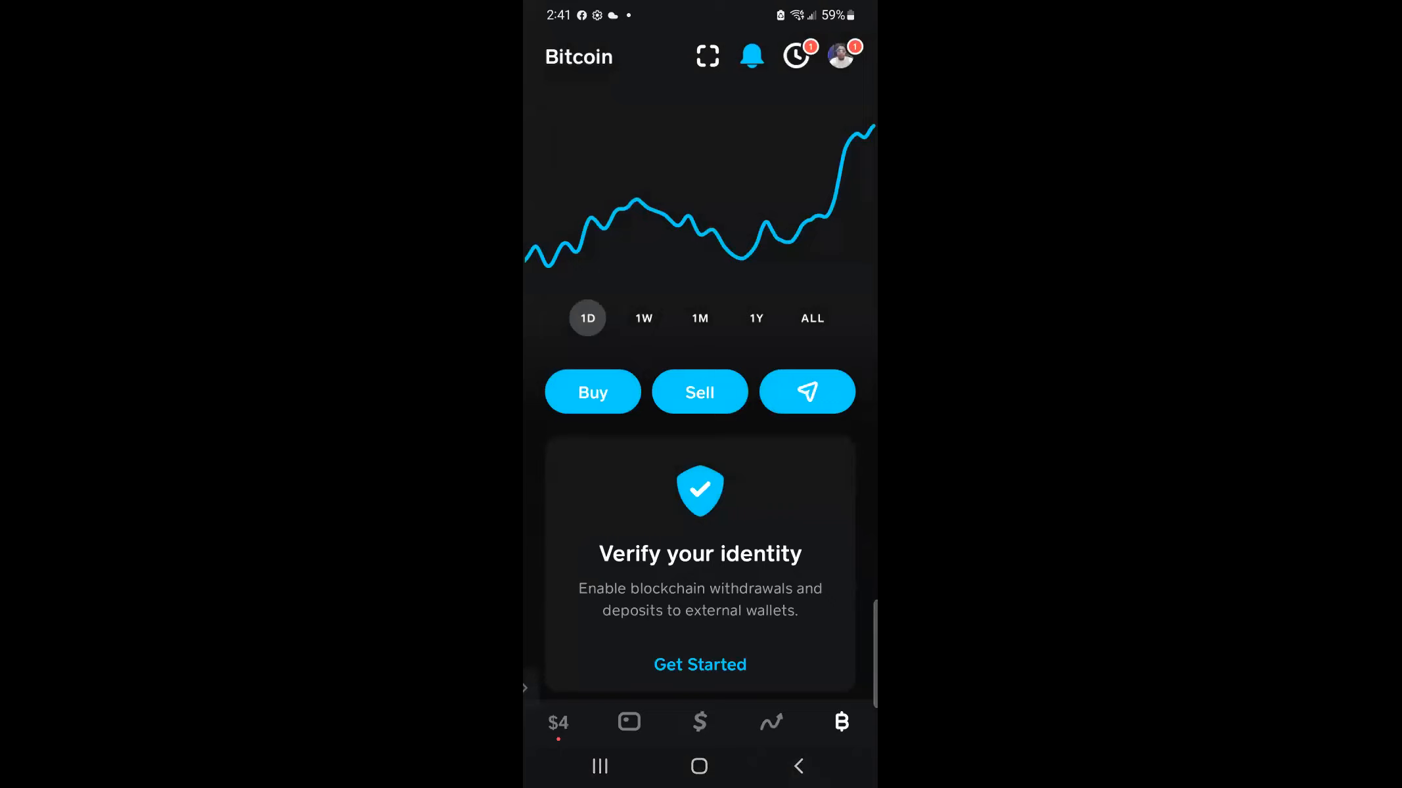
# Start a Bitcoin send with the amount entered in BTC as 0.00046.
pyautogui.click(805, 391)
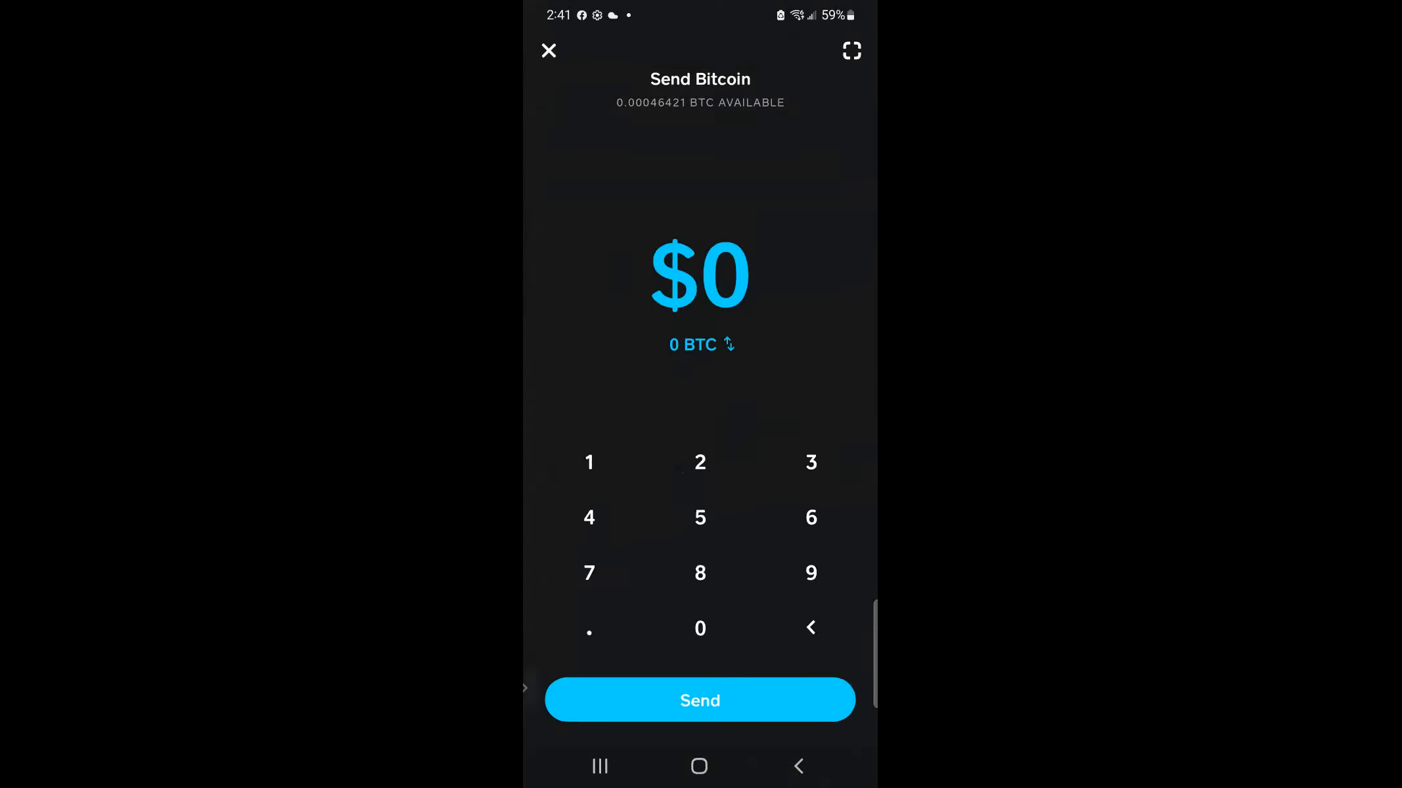
pyautogui.click(727, 344)
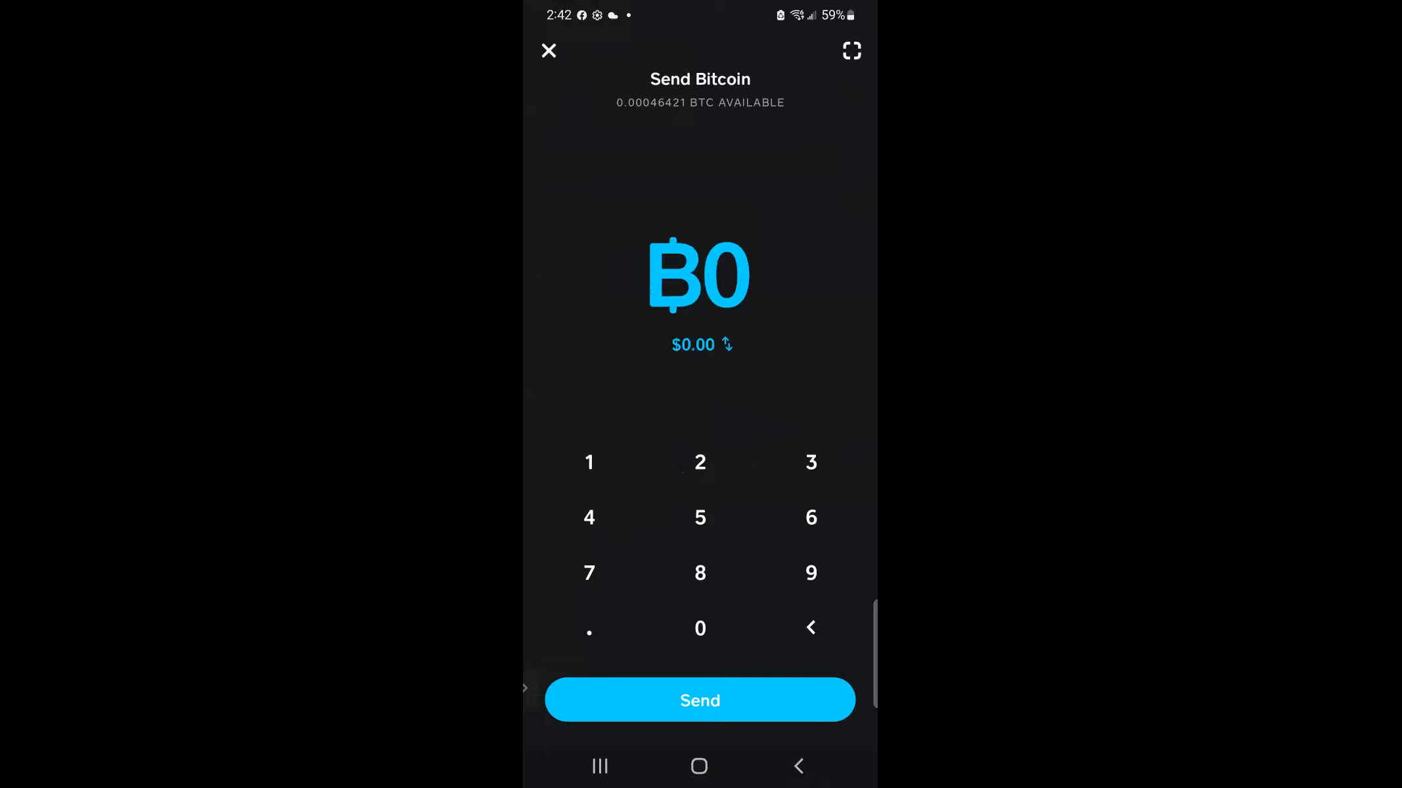
pyautogui.click(701, 627)
pyautogui.write('.0004')
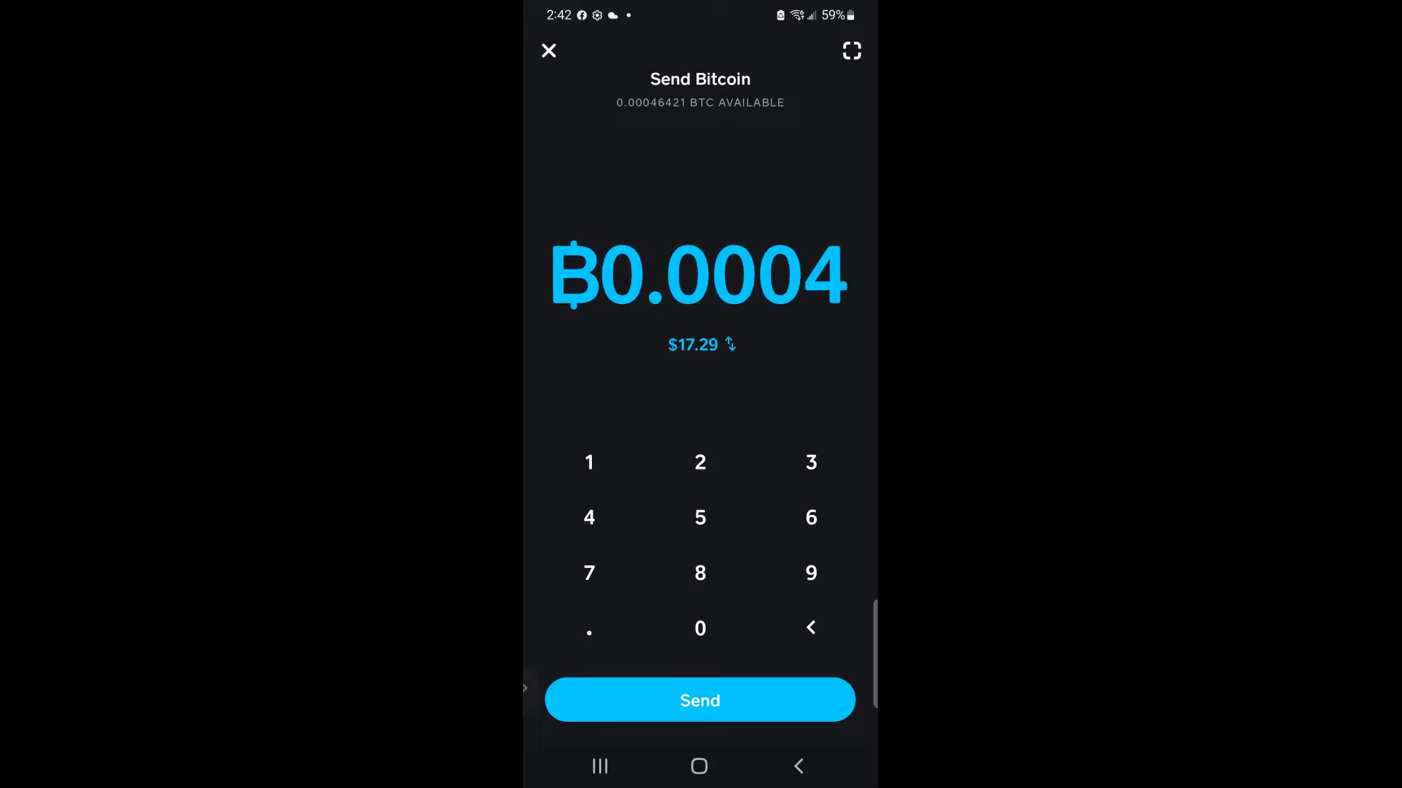
pyautogui.click(811, 518)
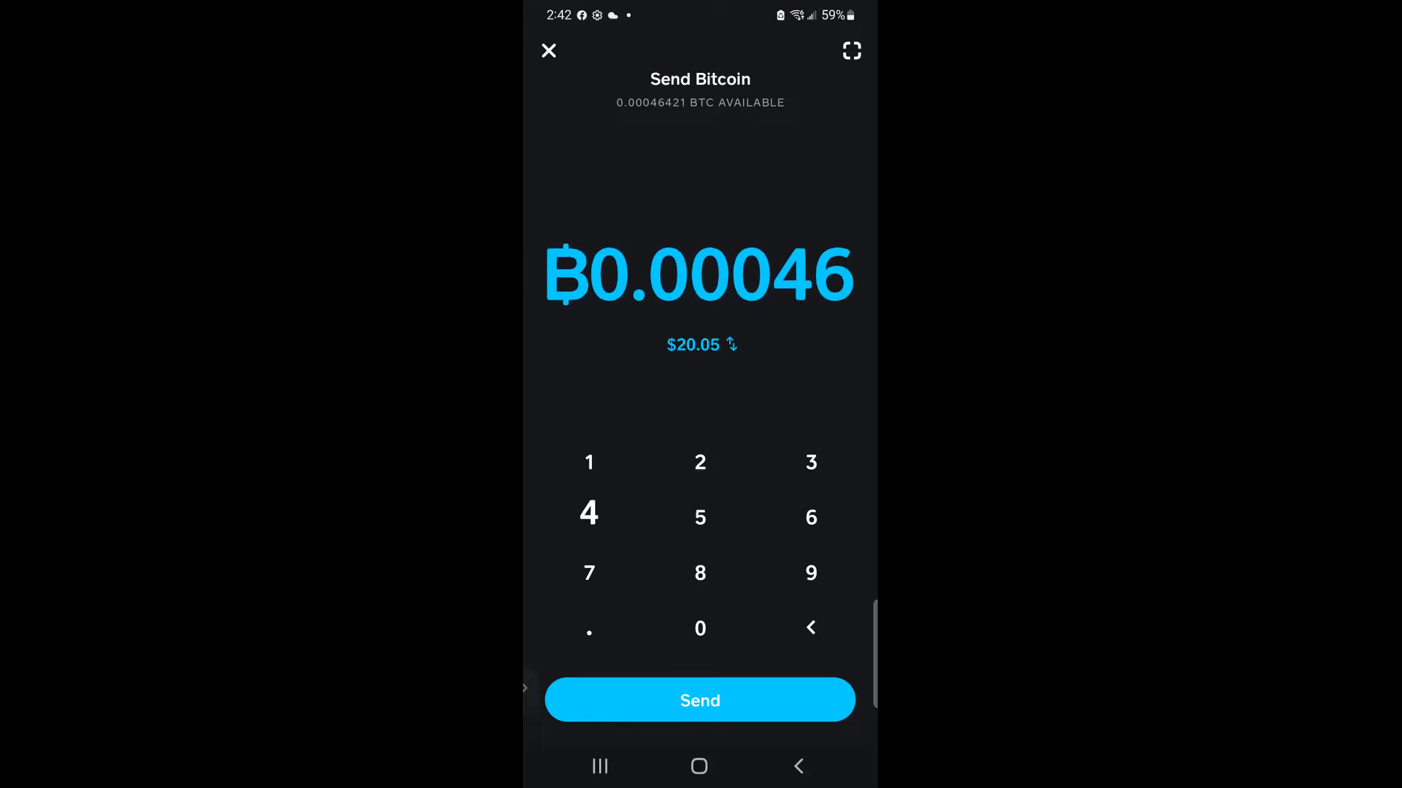
pyautogui.click(588, 516)
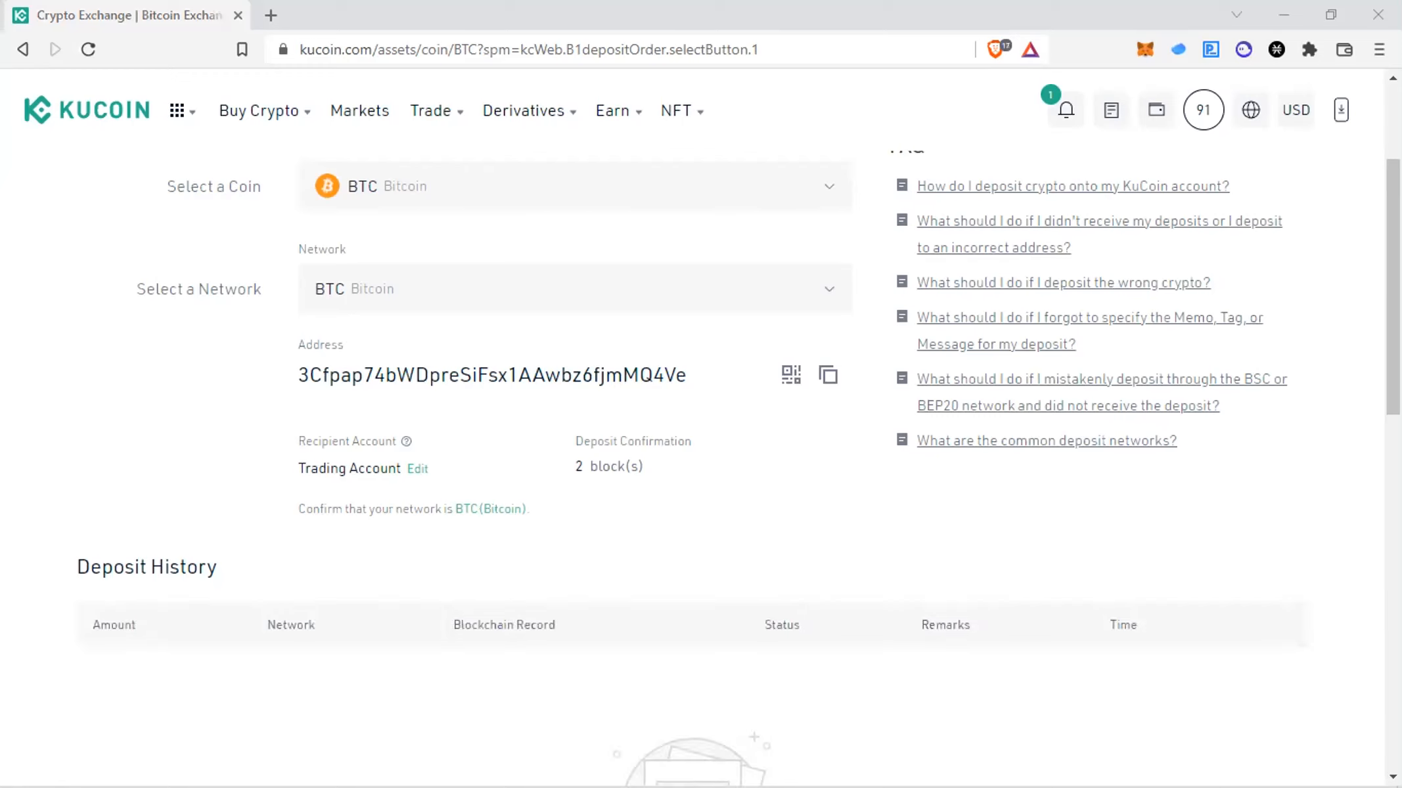
pyautogui.moveTo(788, 424)
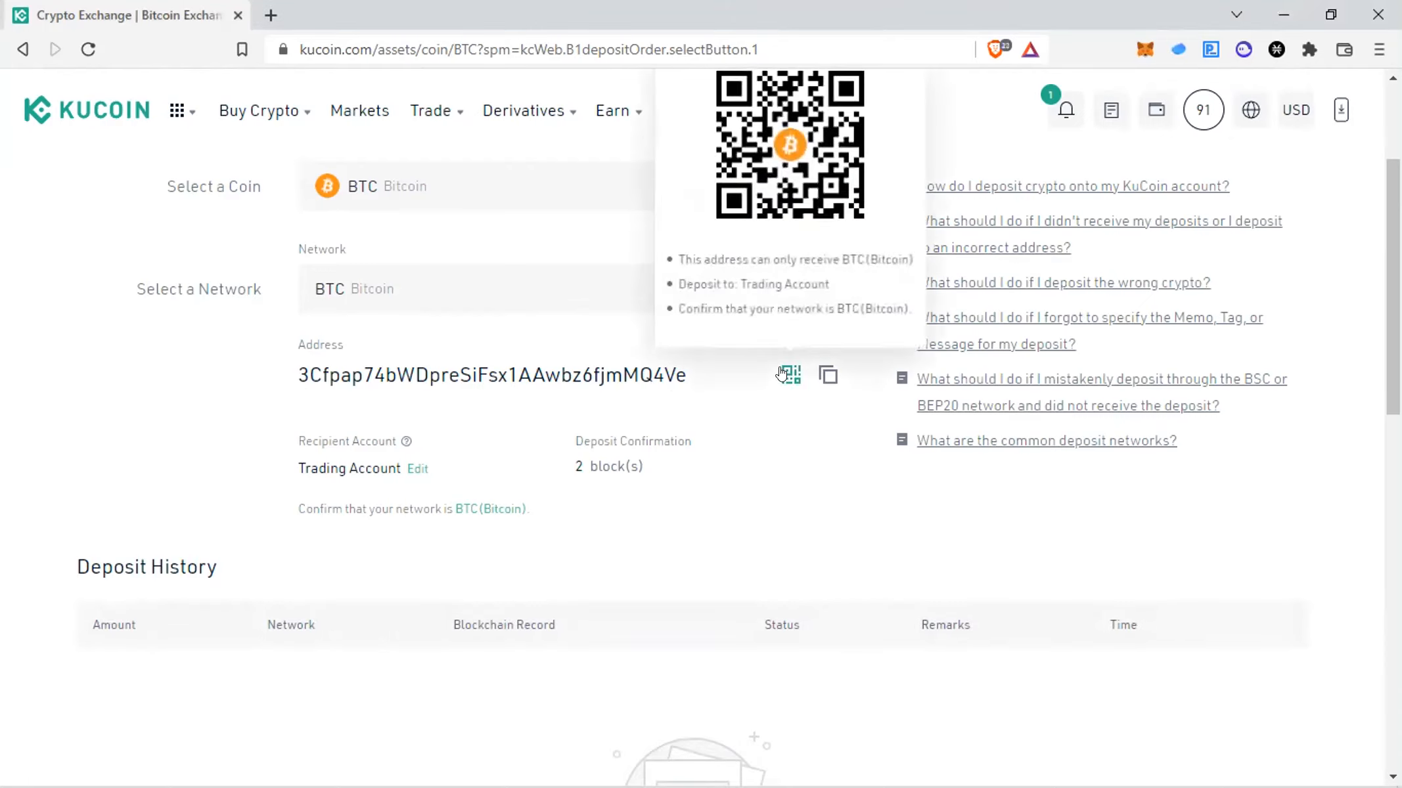
# Display the QR code for the Trading Account BTC deposit address.
pyautogui.scroll(3)
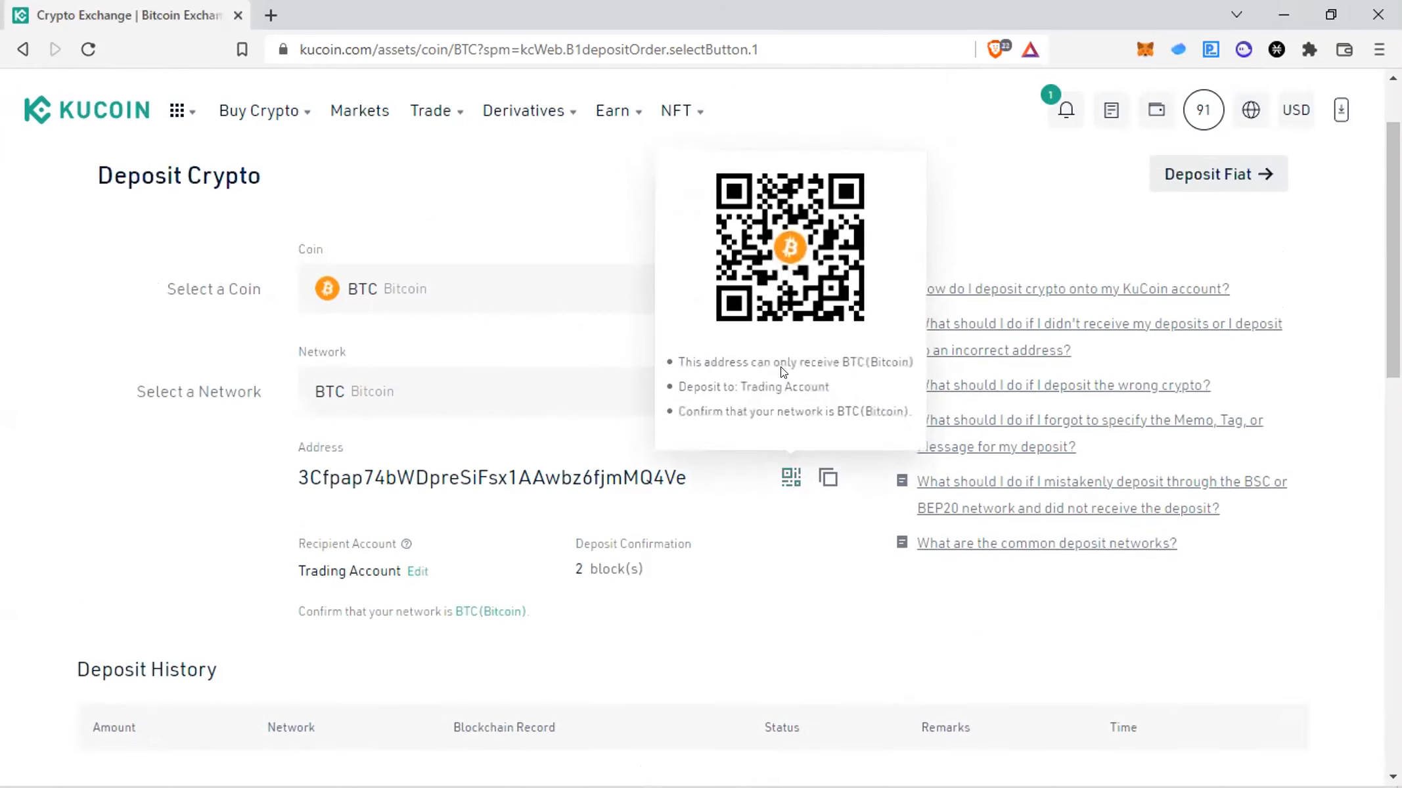